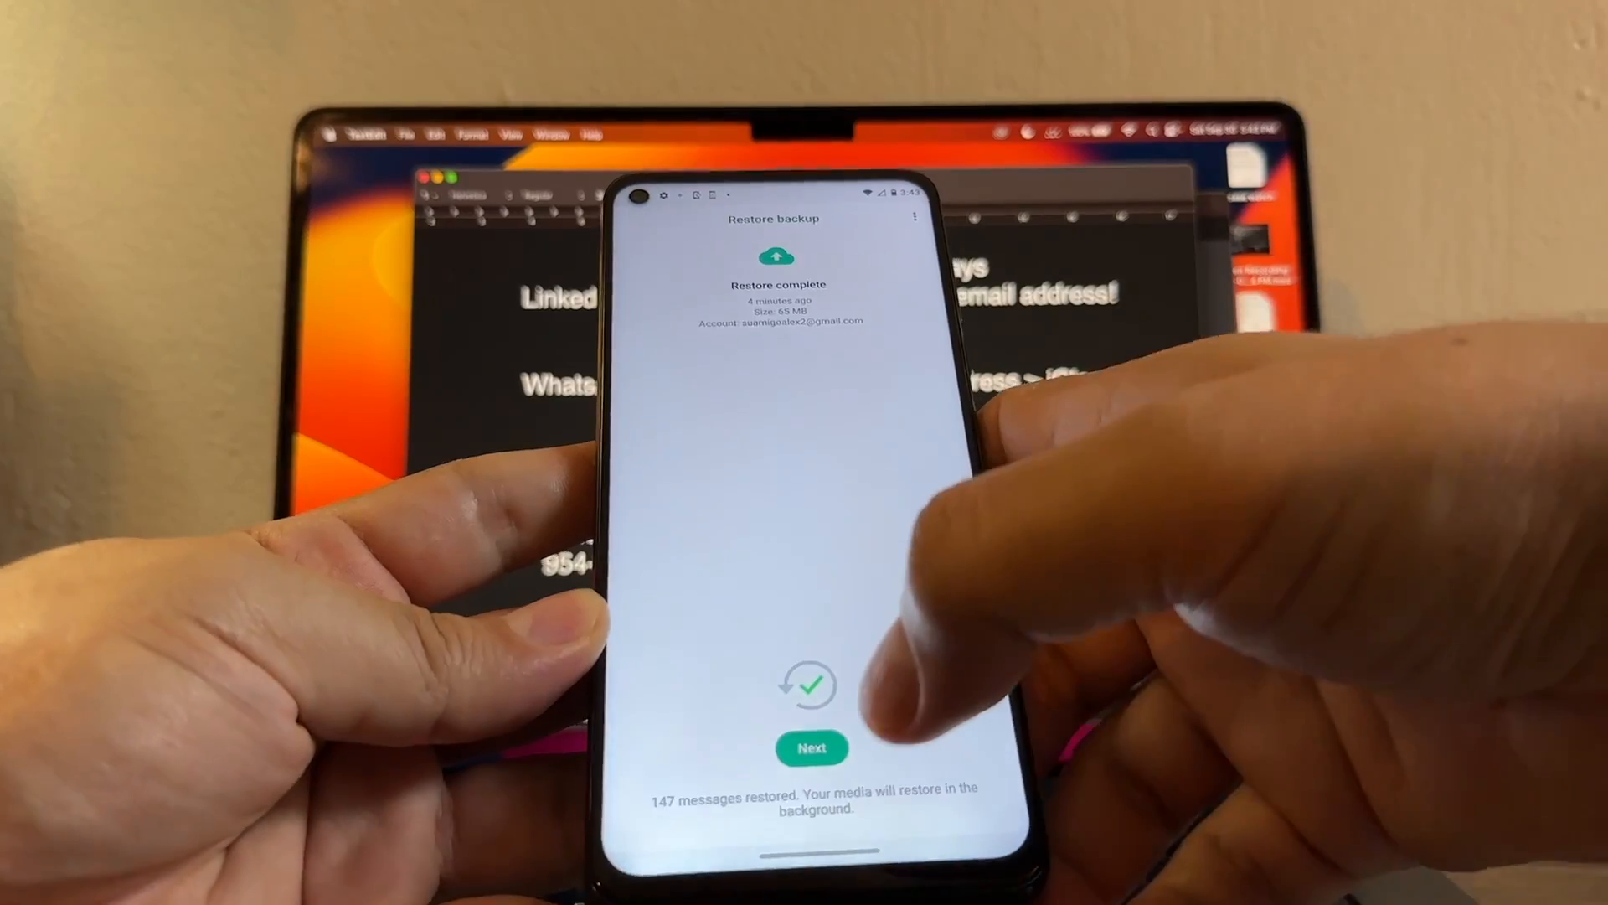
# - Proceed from the completed 147-message restore to the Profile info name screen
pyautogui.click(811, 747)
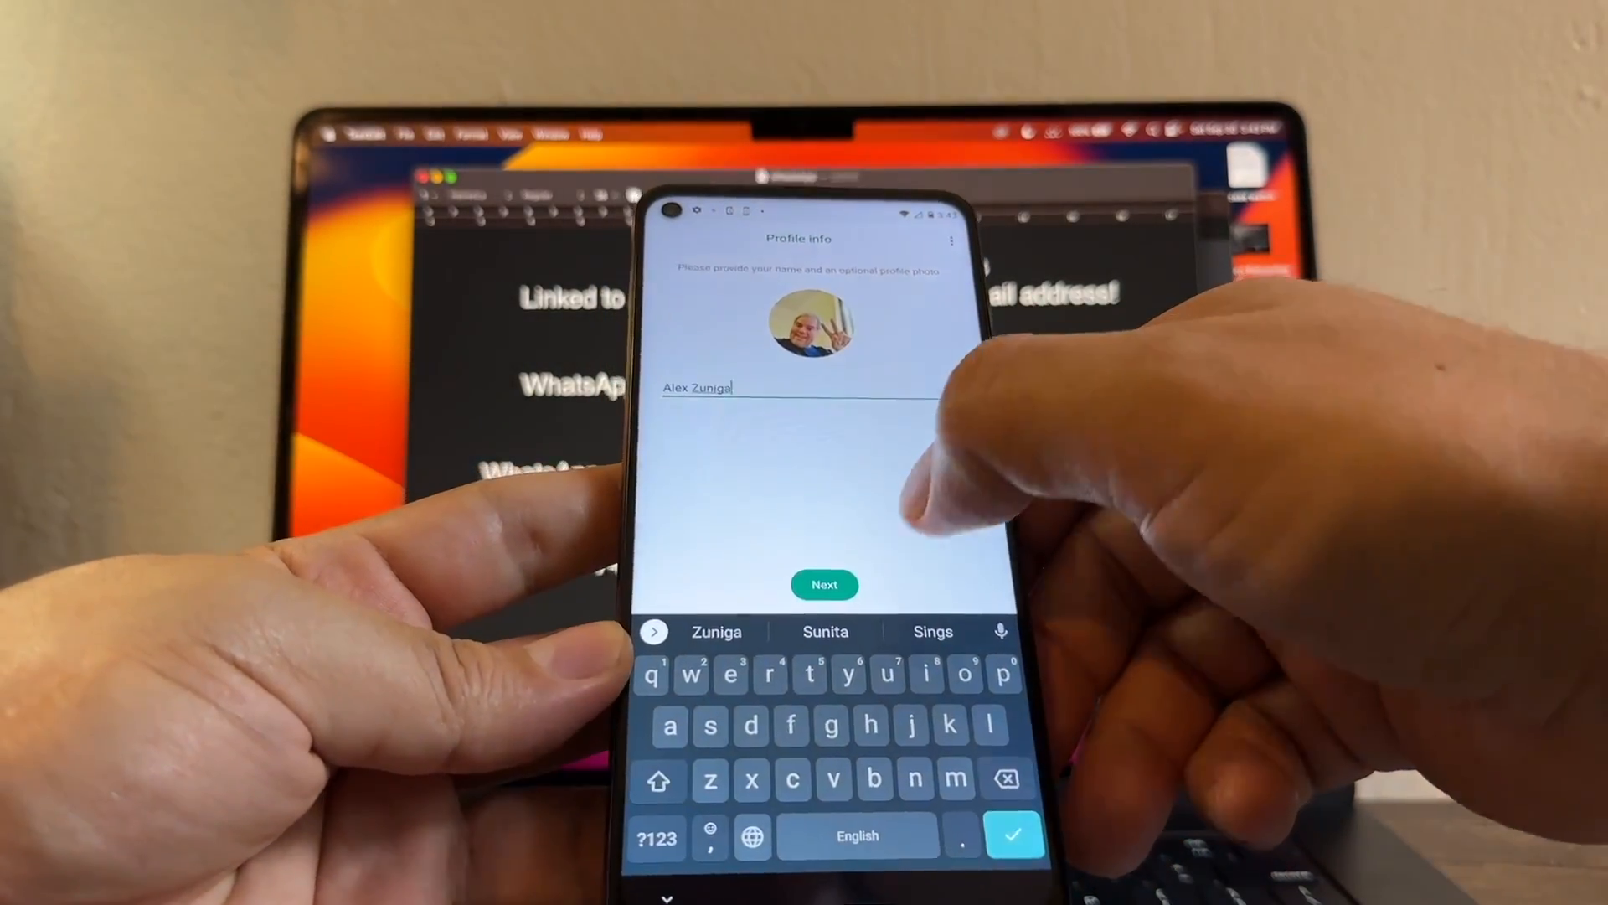